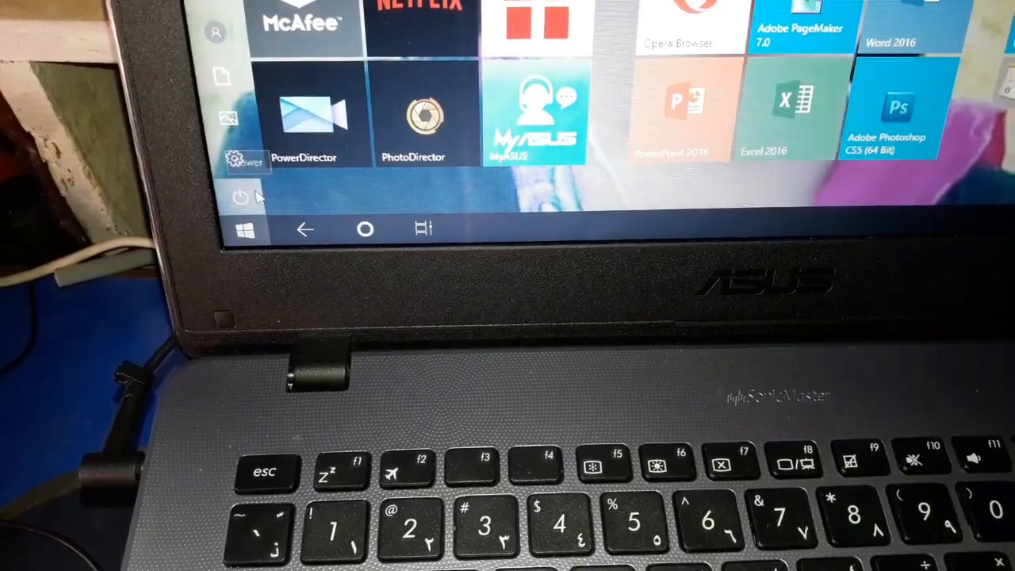
- Shut down Windows 10 from the Start menu's power options
left_click(236, 197)
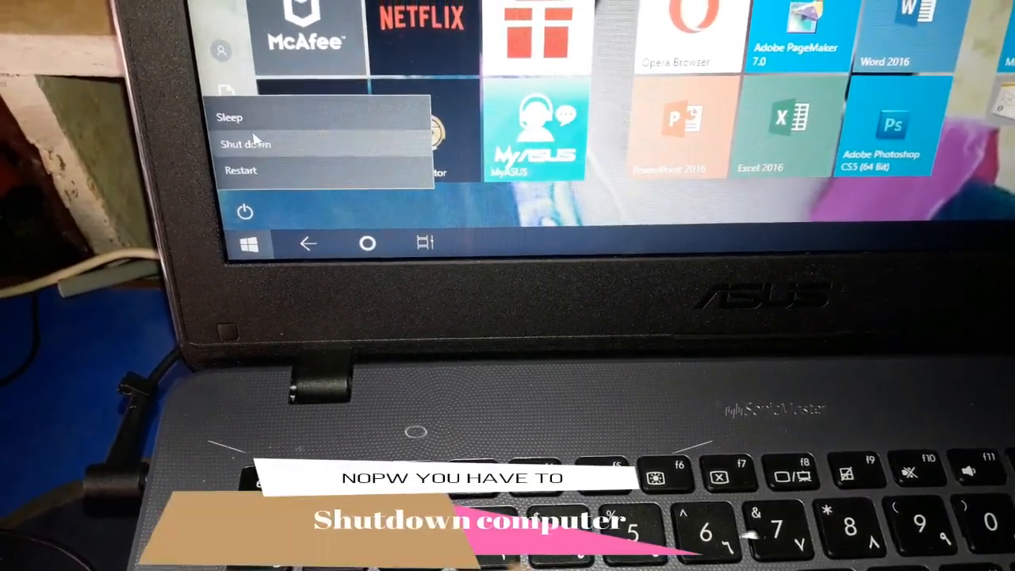
left_click(245, 144)
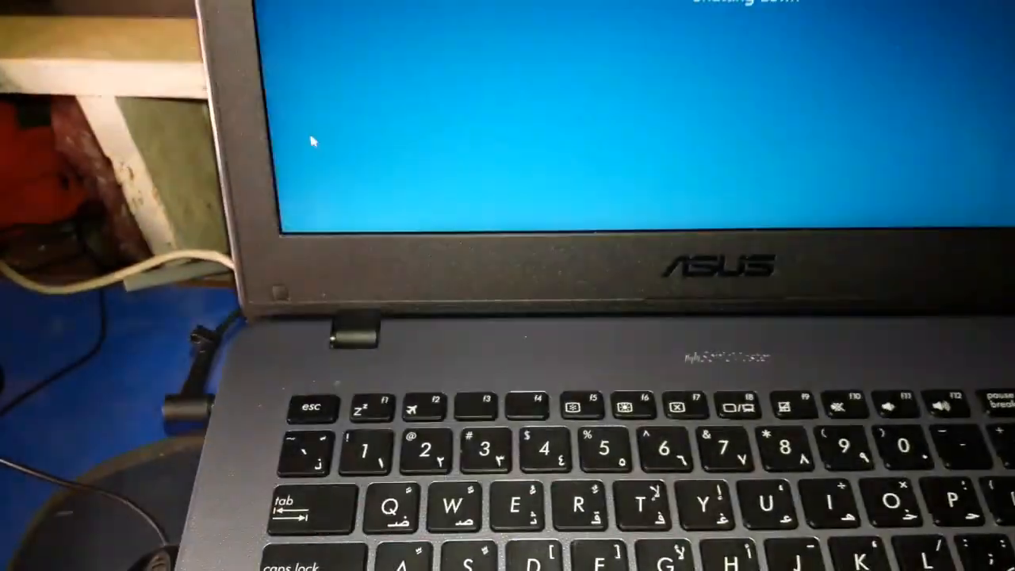
- Press F2 during startup to enter the BIOS EZ Mode overview
key("f2")
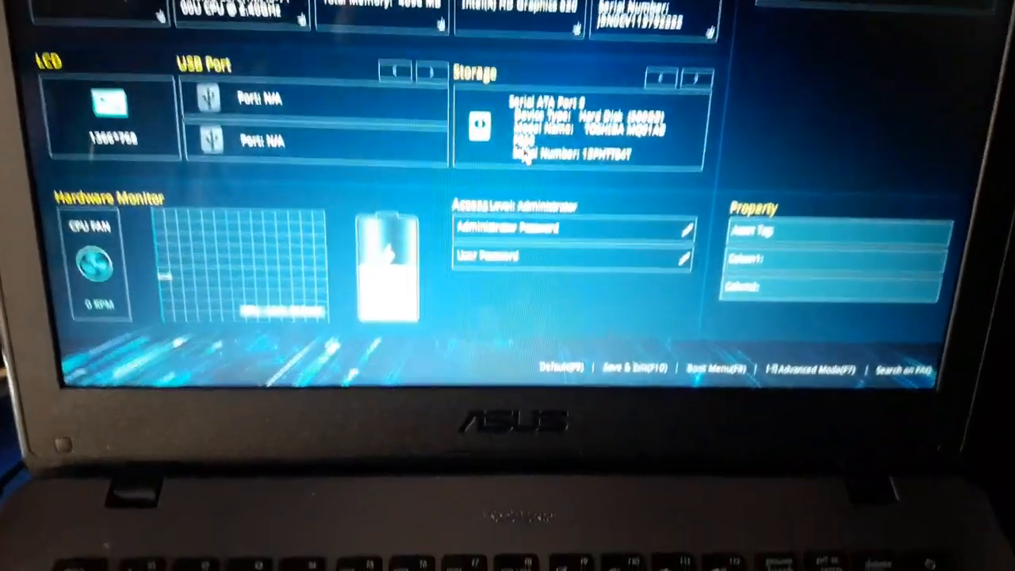
- Switch the BIOS from EZ Mode to Advanced Mode with F7
key("f7")
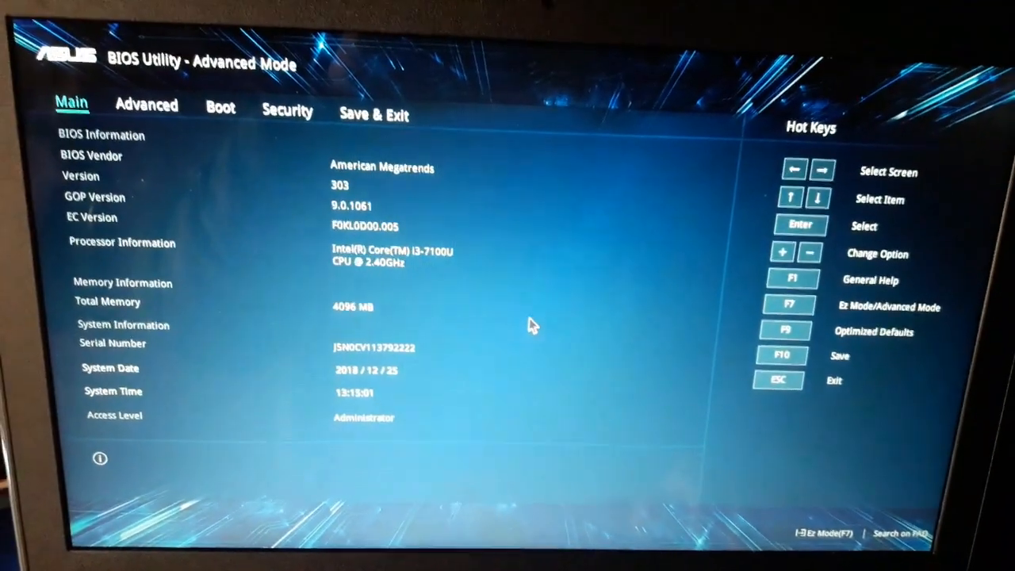
left_click(219, 107)
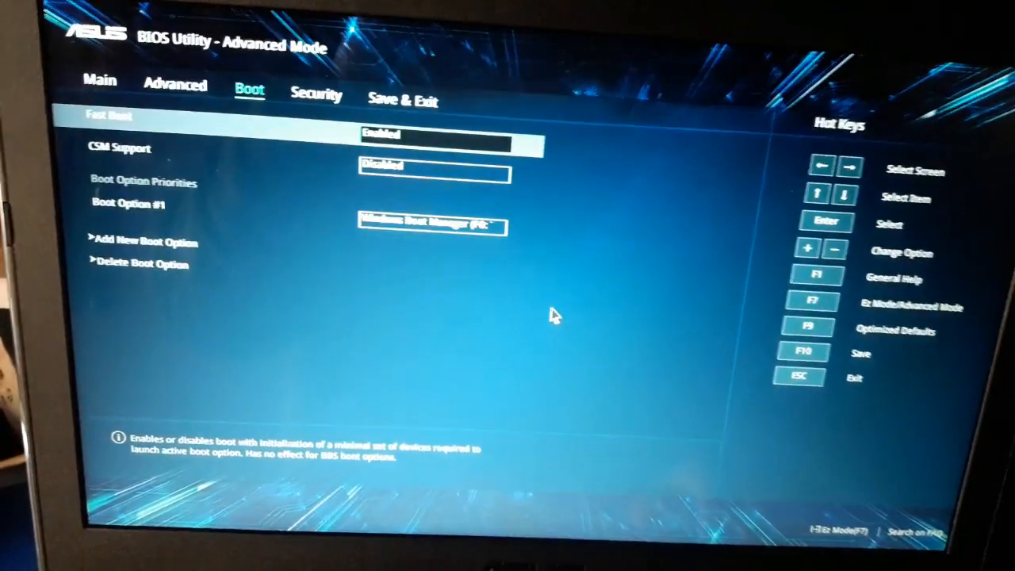
left_click(317, 95)
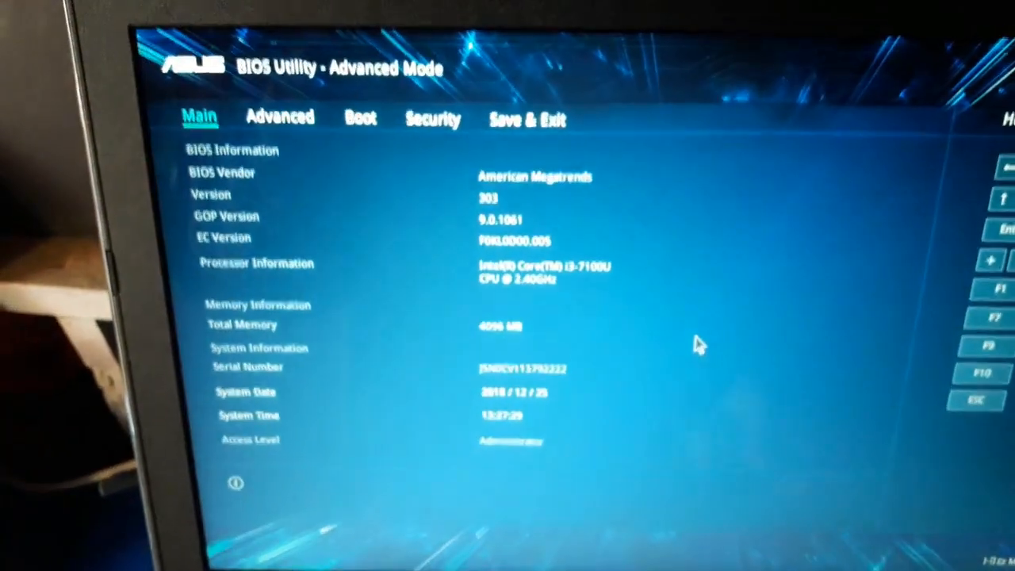
- Disable Secure Boot Control, then save, exit and bring up the boot menu
left_click(528, 120)
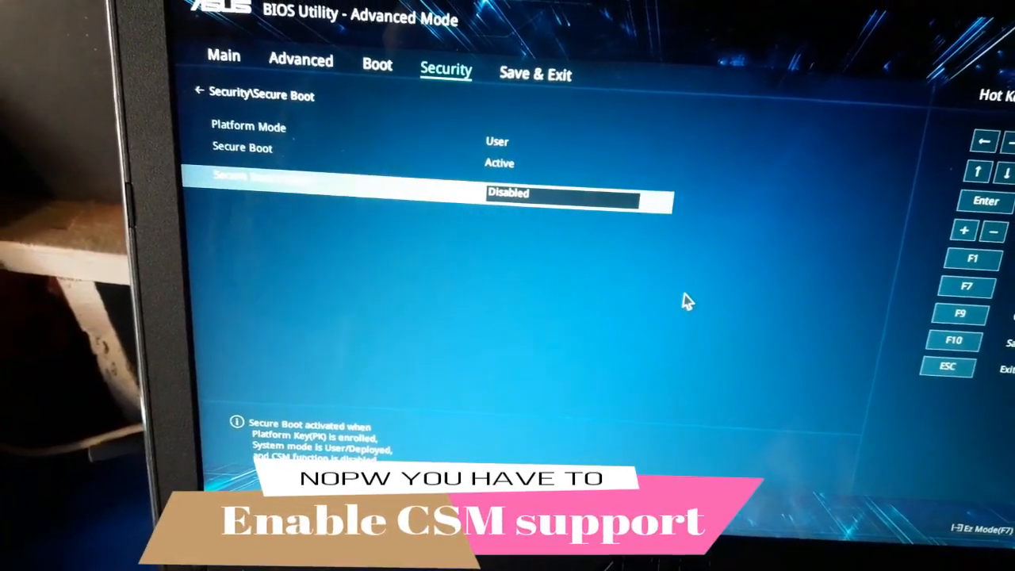
left_click(391, 65)
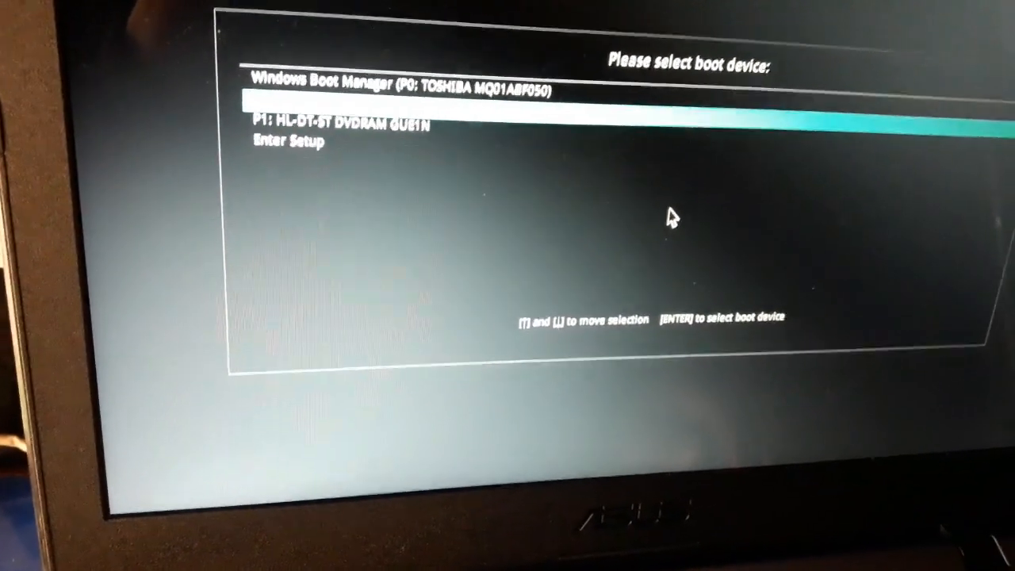
- Boot from the P1: HL-DT-ST DVDRAM GUE1N drive
key("Down")
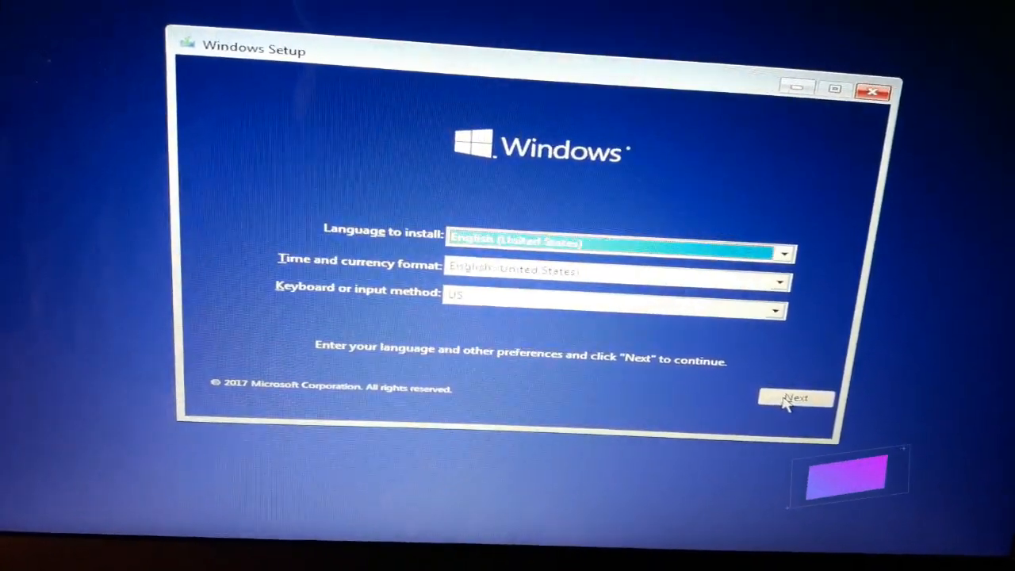
- Keep the default language, choose Install now, and accept the license terms
left_click(795, 398)
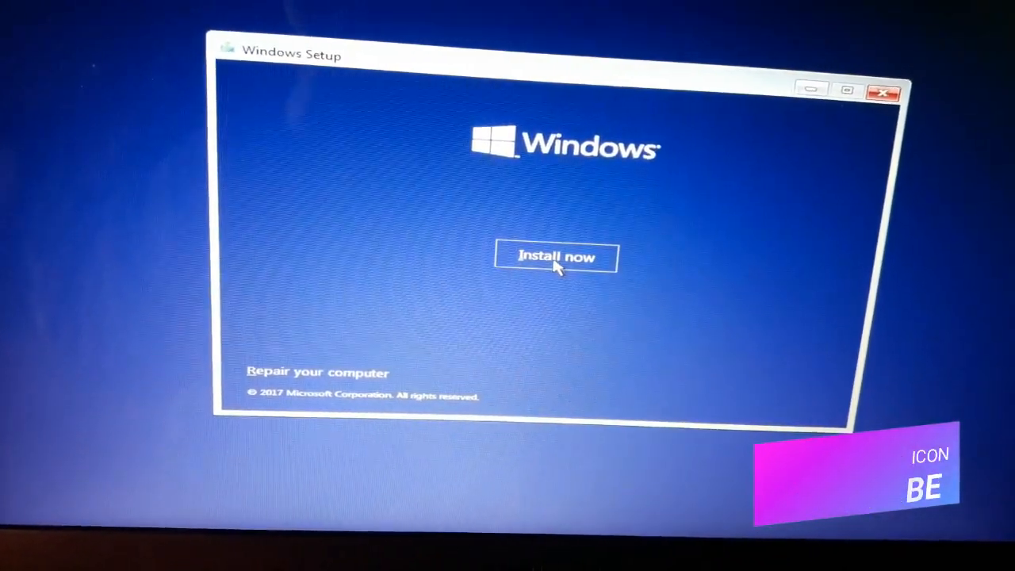
left_click(556, 256)
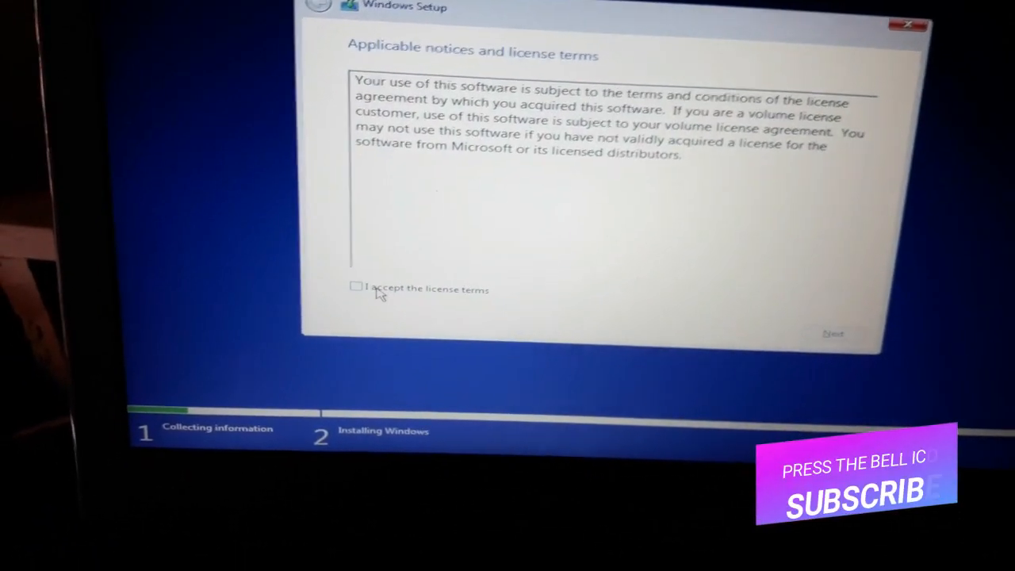
left_click(356, 287)
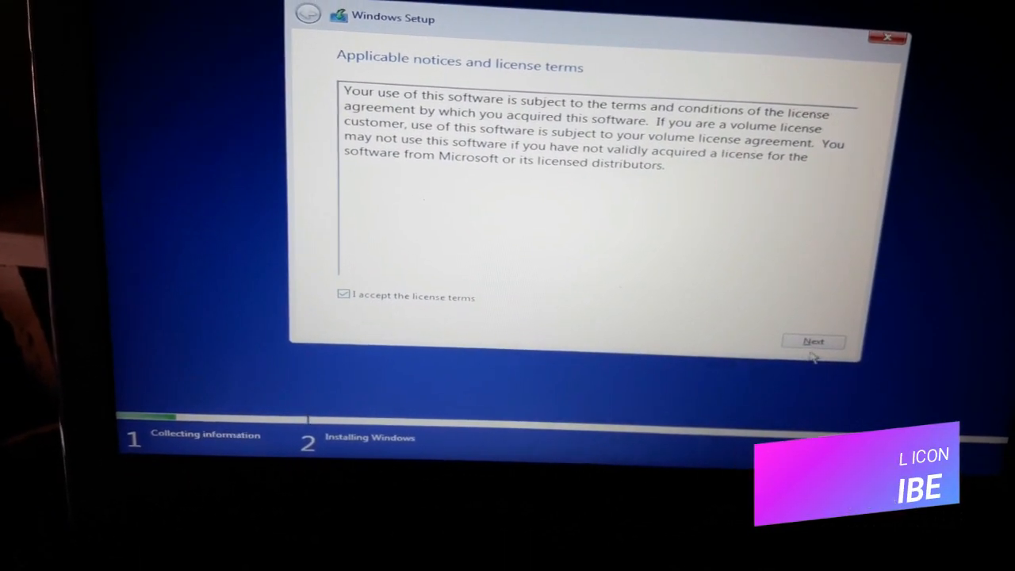
left_click(813, 341)
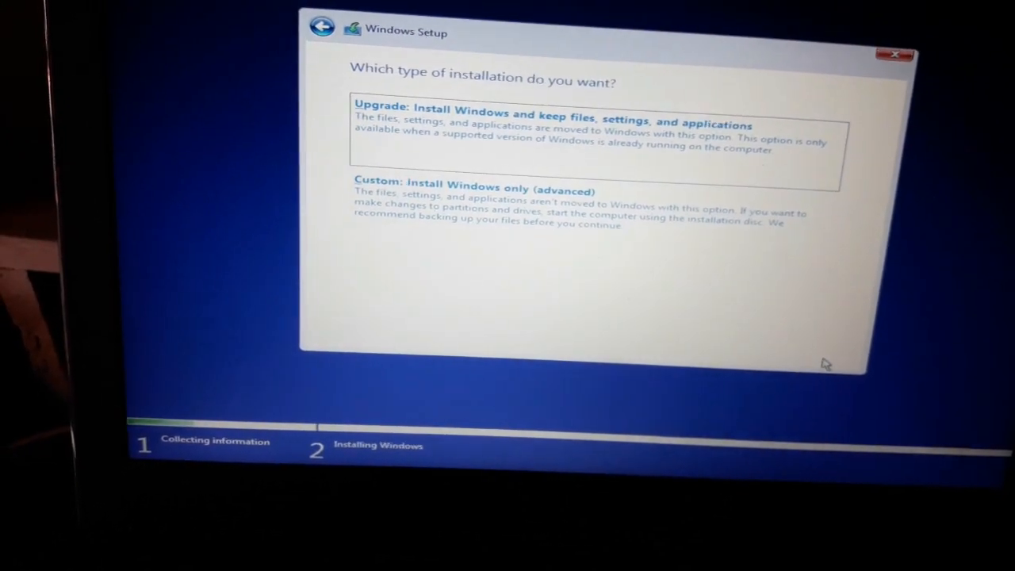